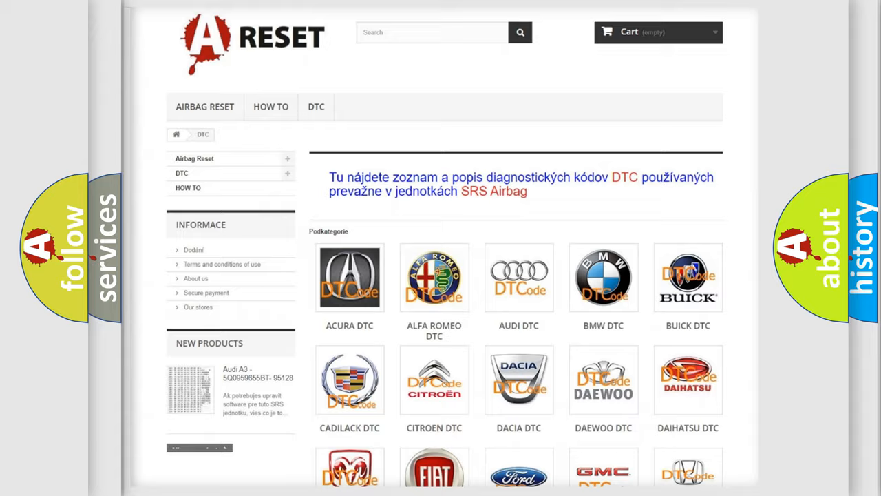
scroll(down, 3)
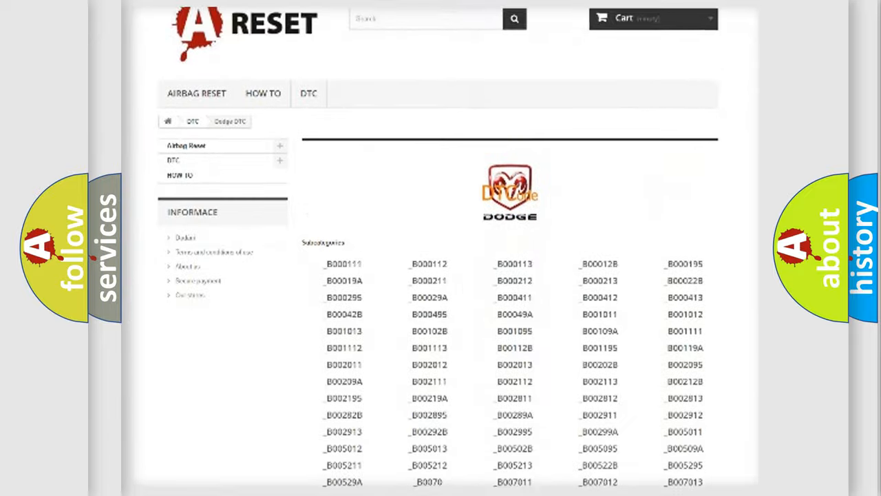
scroll(down, 3)
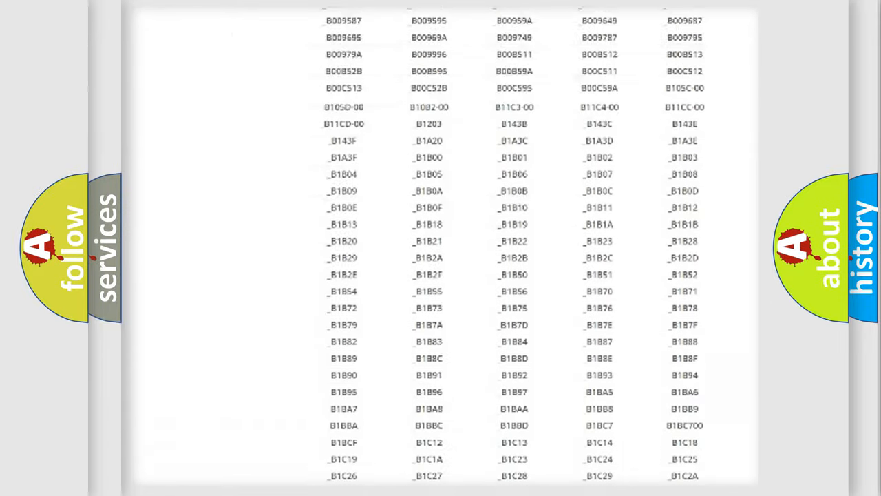
scroll(up, 3)
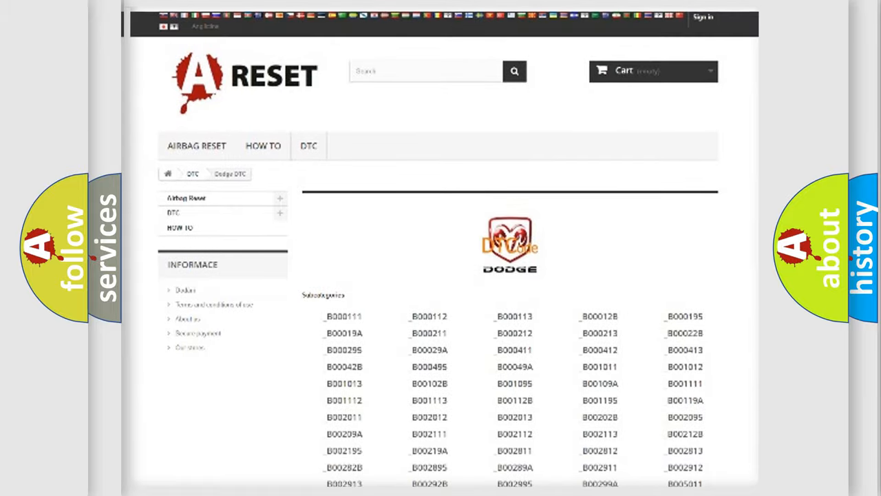